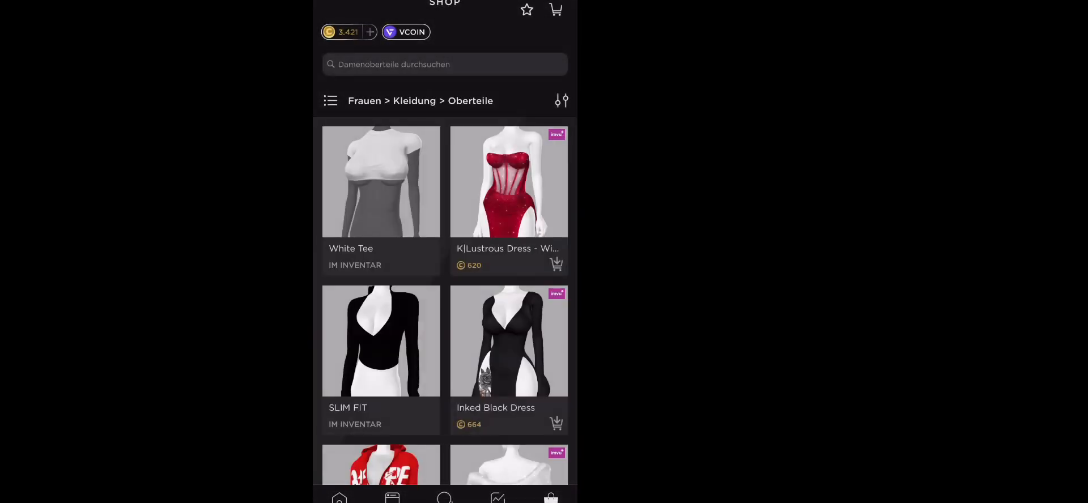
# Try on the Rasicha_Outfit_28 look from the Frauen > Looks shop.
pyautogui.scroll(-3)
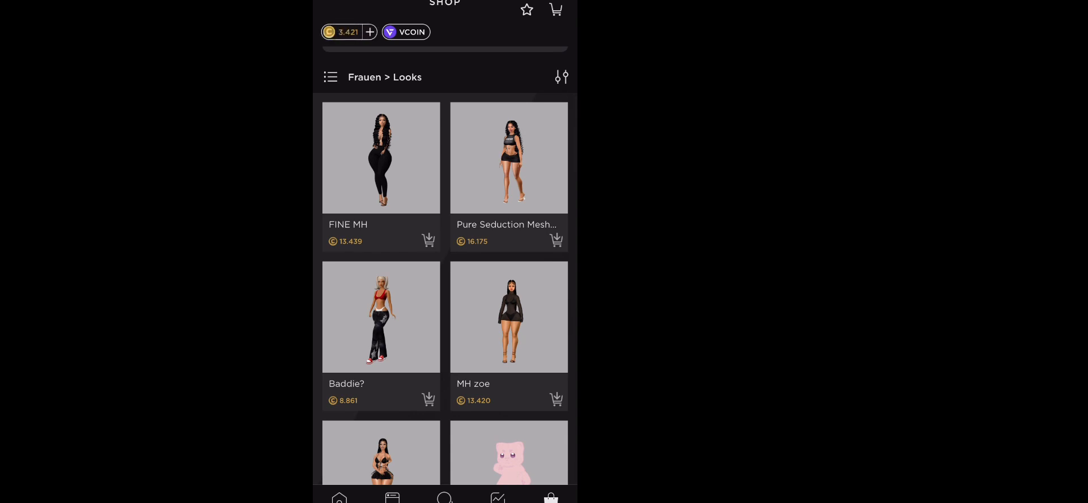
pyautogui.scroll(-3)
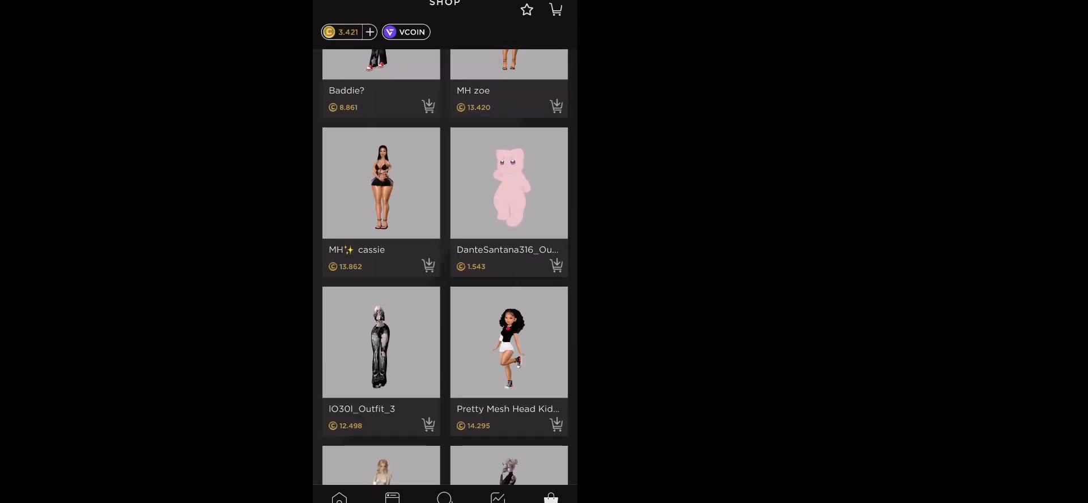
pyautogui.scroll(-3)
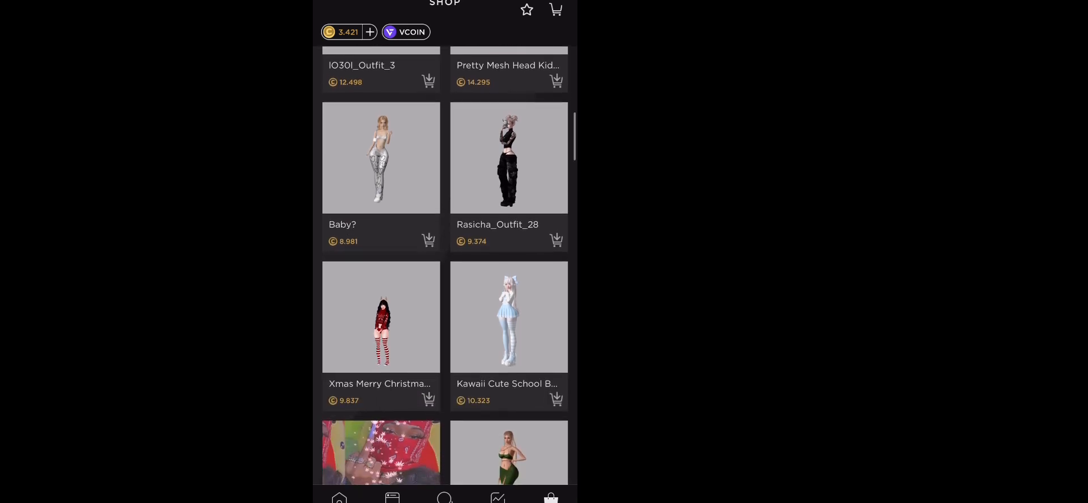
pyautogui.click(508, 158)
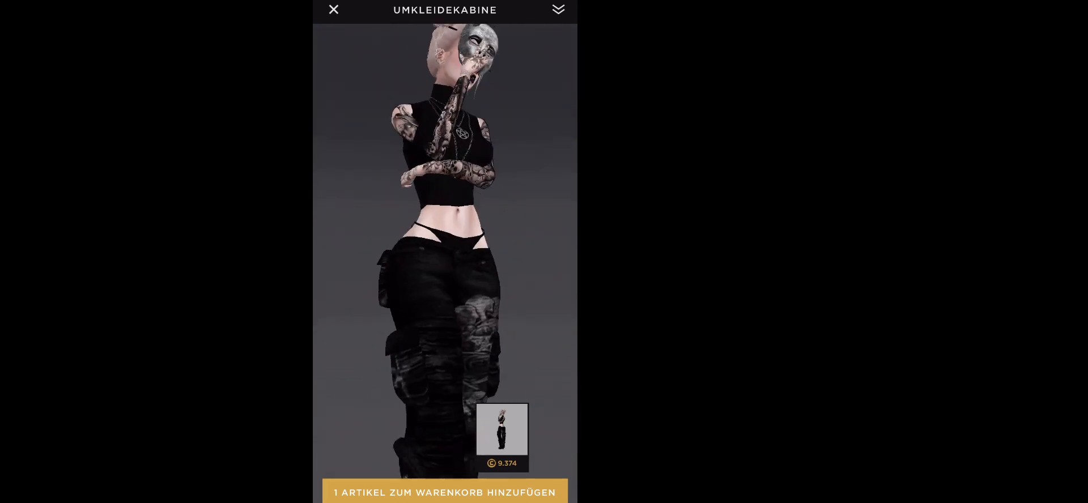
# Add the Rasicha_Outfit_28 look to the shopping cart.
pyautogui.click(445, 492)
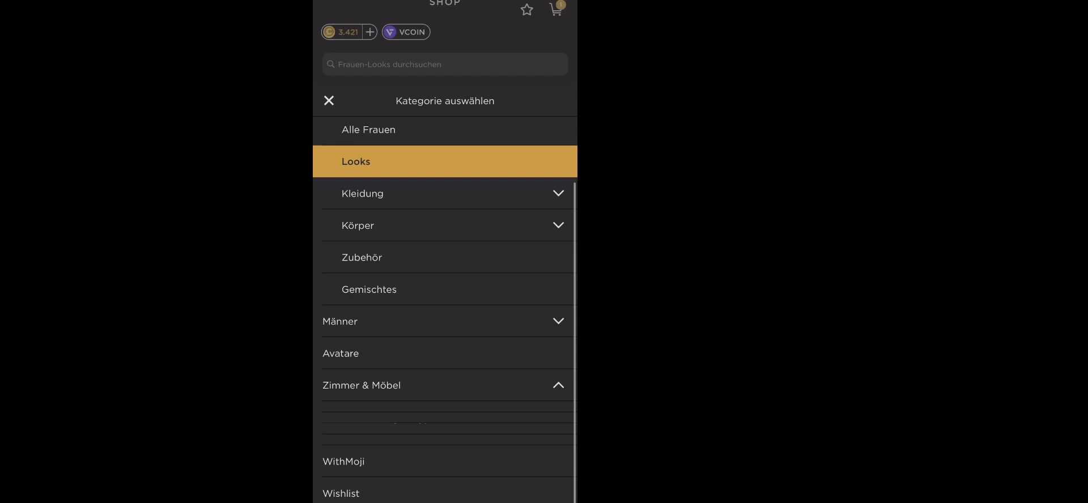
# Open Zimmer & Möbel > Dekorierte Räume and scroll toward the Lights-B&W room.
pyautogui.scroll(-3)
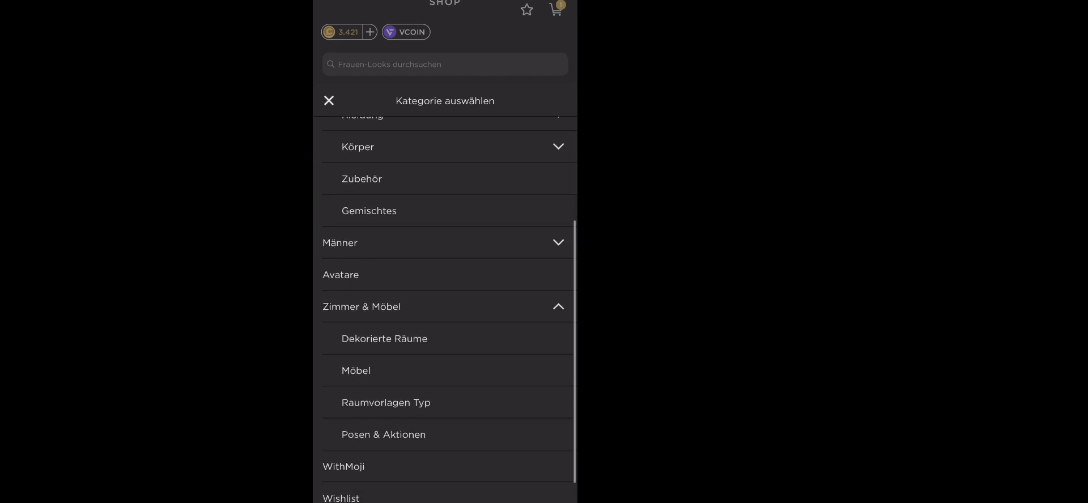
pyautogui.click(384, 339)
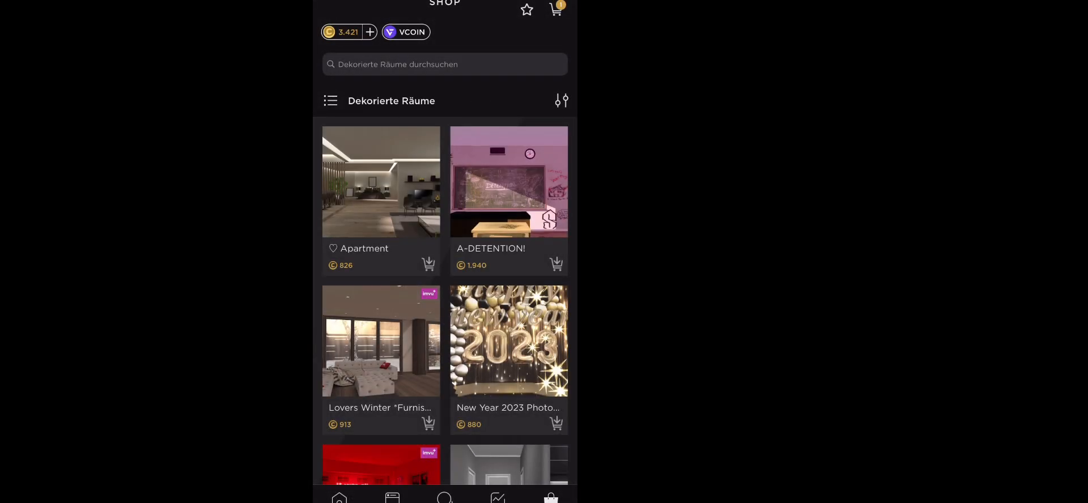
pyautogui.scroll(-3)
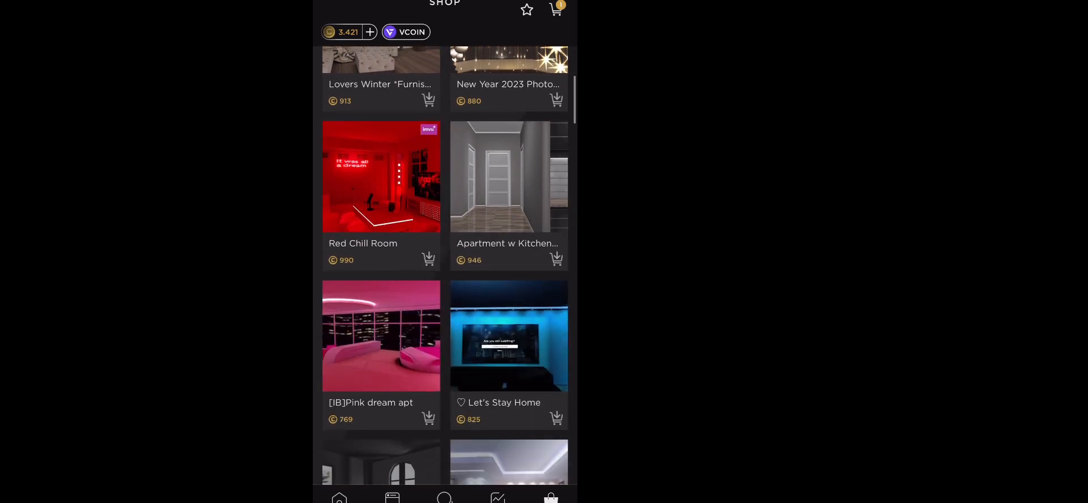
pyautogui.scroll(-3)
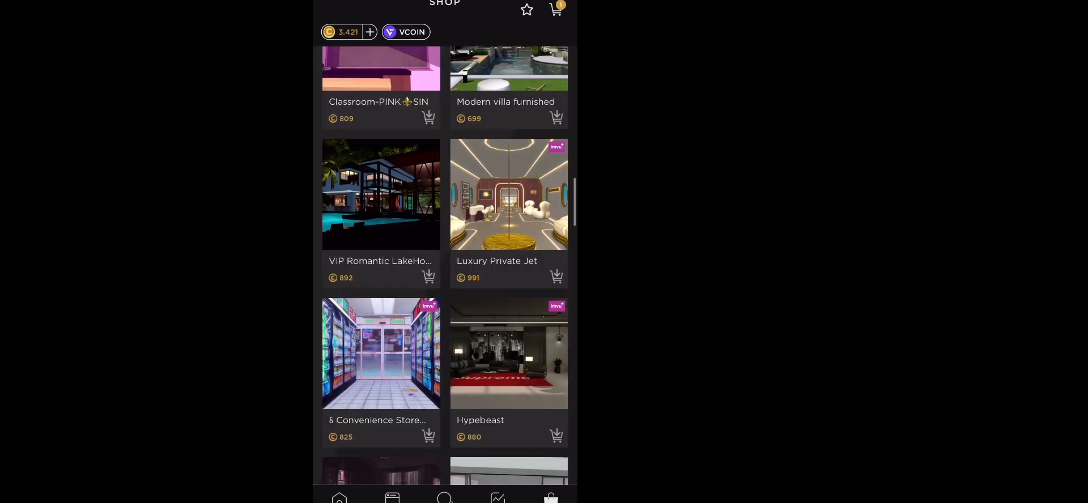
pyautogui.scroll(-3)
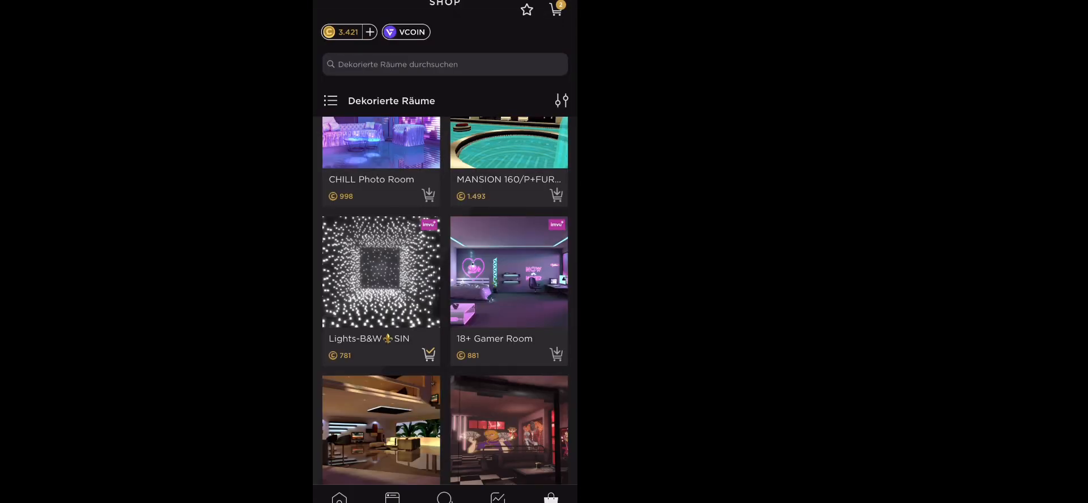
pyautogui.click(554, 9)
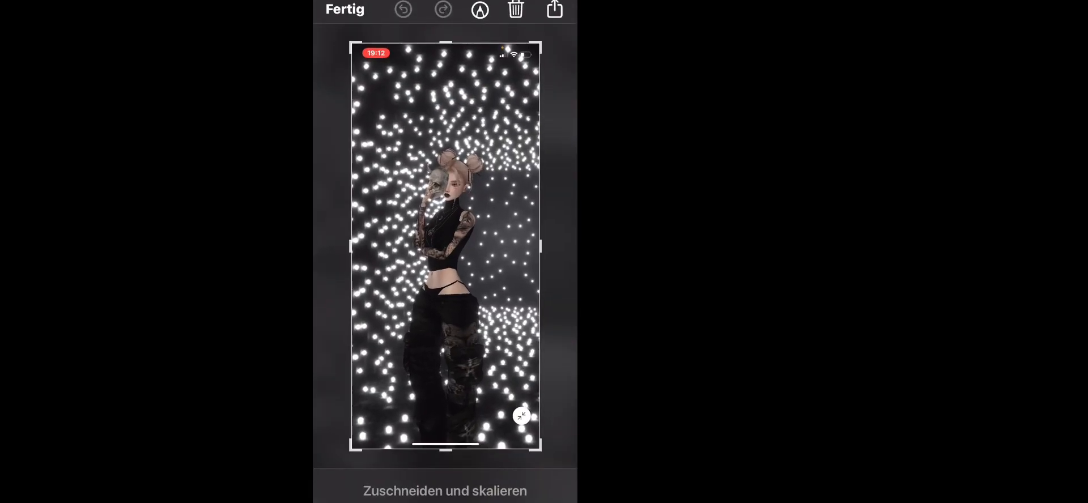
# Finish editing the avatar screenshot with Fertig.
pyautogui.click(554, 9)
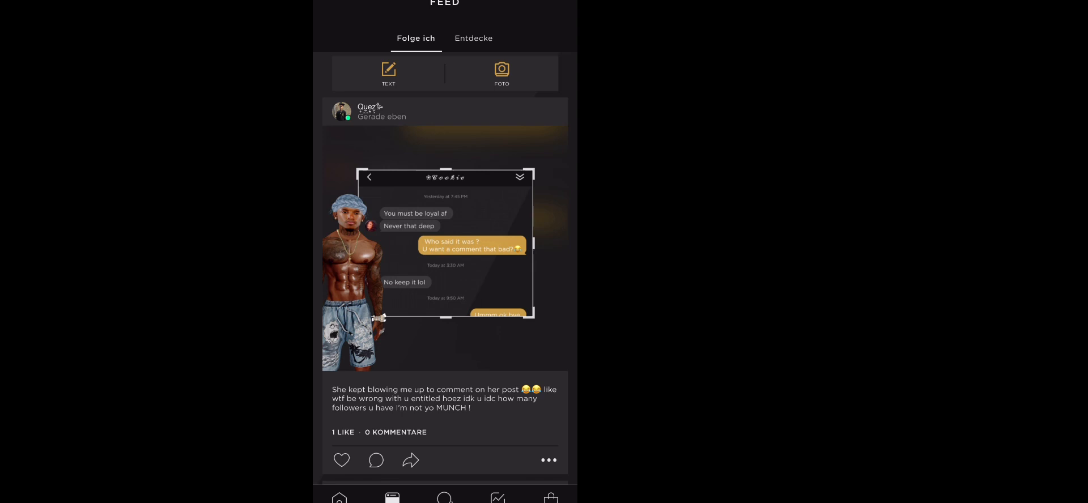
# Post the avatar screenshot to the feed as a photo with a moon emoji caption.
pyautogui.click(341, 460)
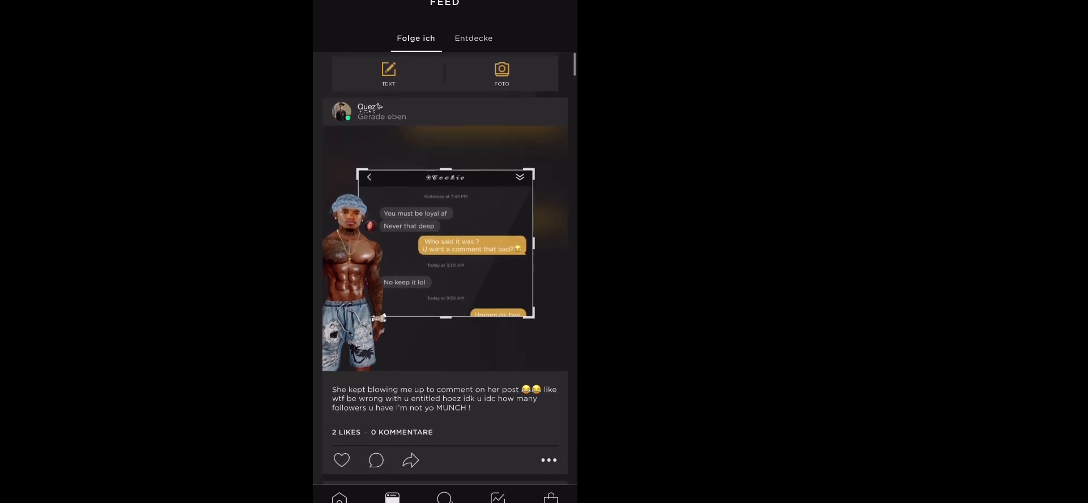
pyautogui.click(502, 73)
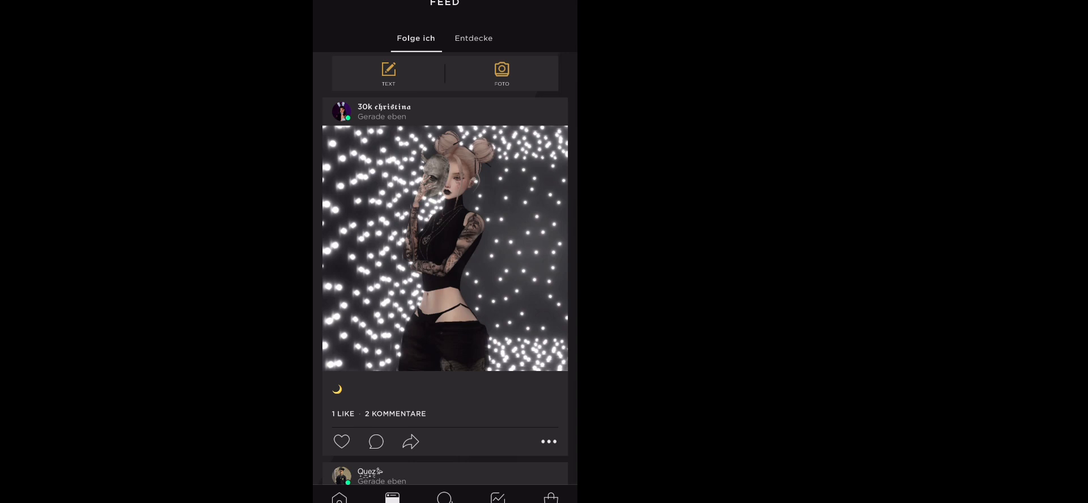
# Leave the feed via the shop and open your own avatar profile.
pyautogui.click(548, 441)
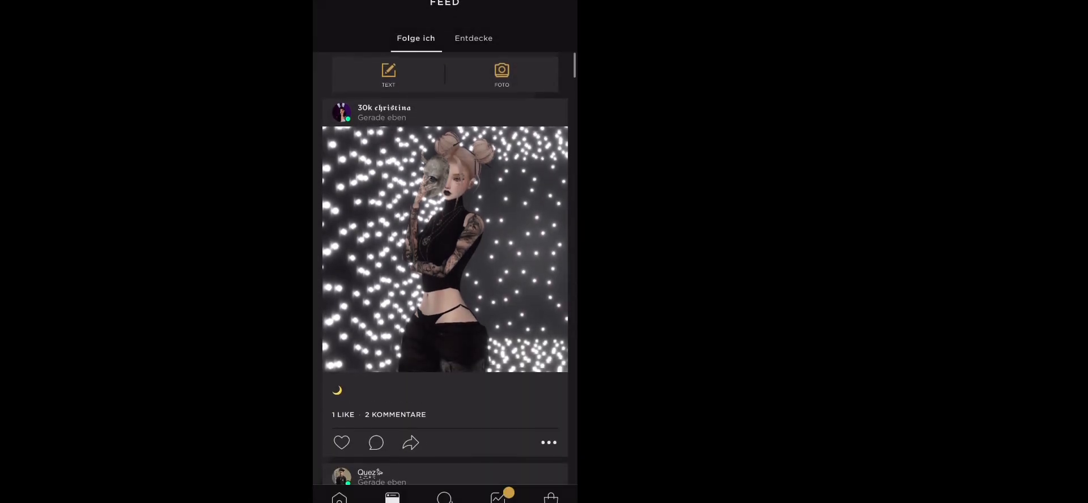
pyautogui.click(550, 498)
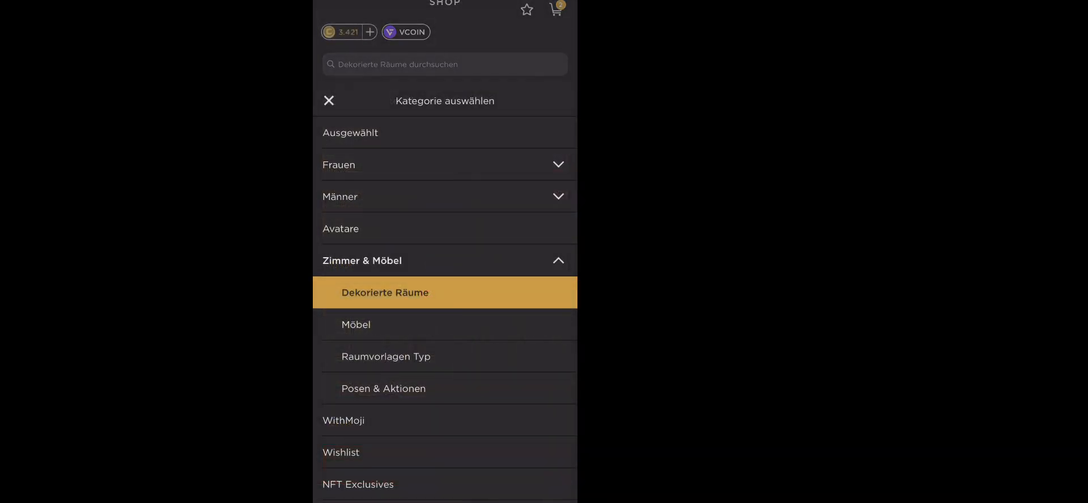
pyautogui.click(340, 164)
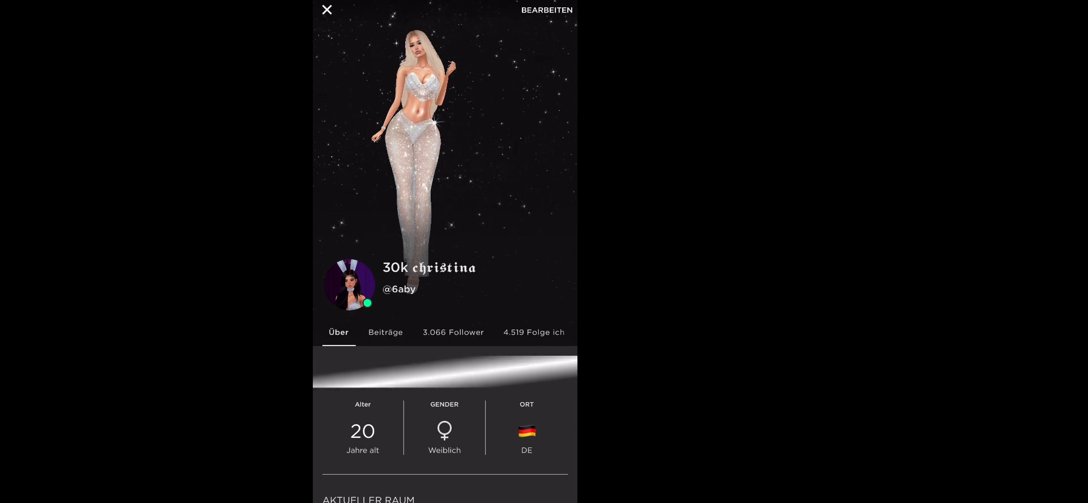
# Accept both pending friend requests and return to the friends list.
pyautogui.click(327, 10)
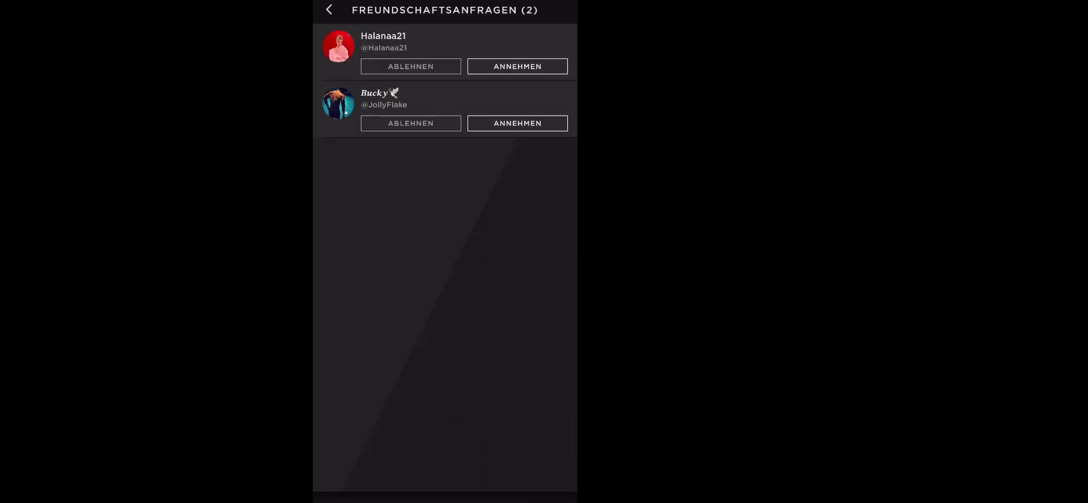
pyautogui.click(328, 9)
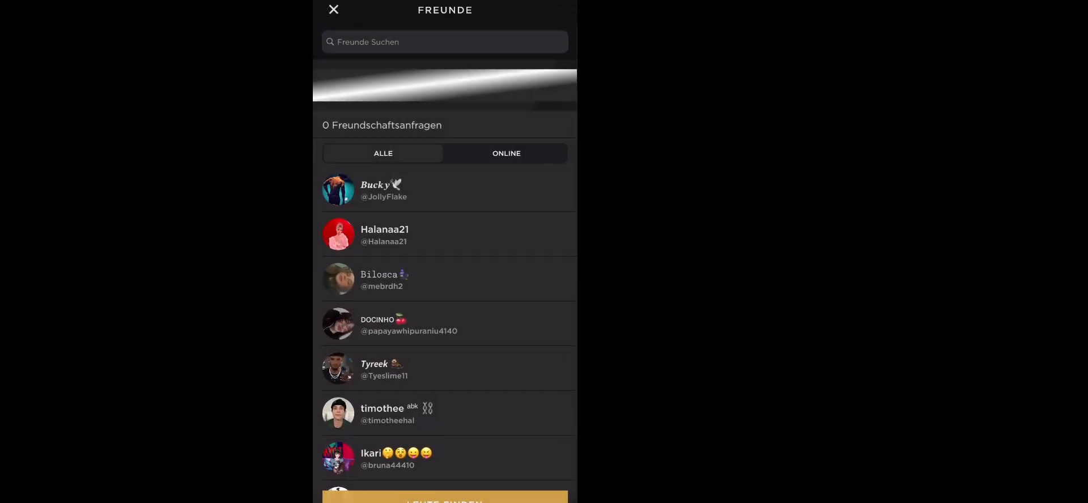